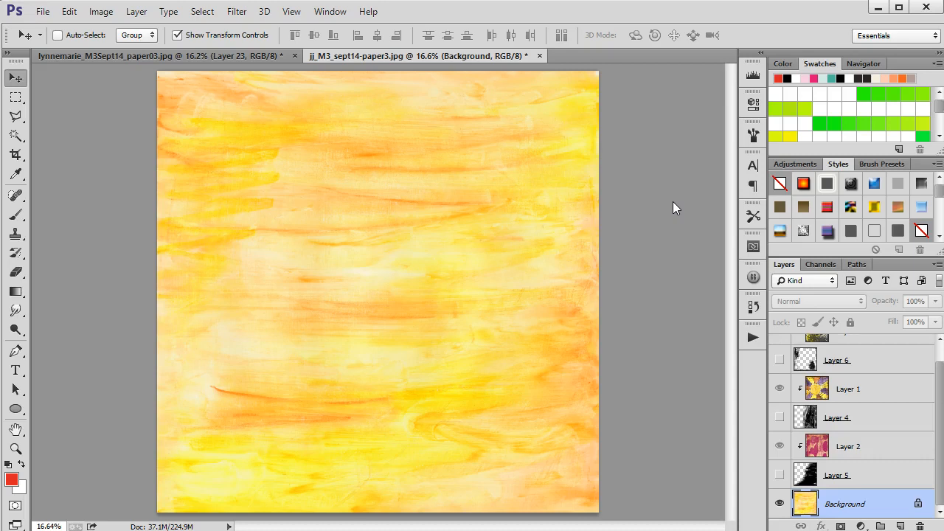
mouse_move(723, 140)
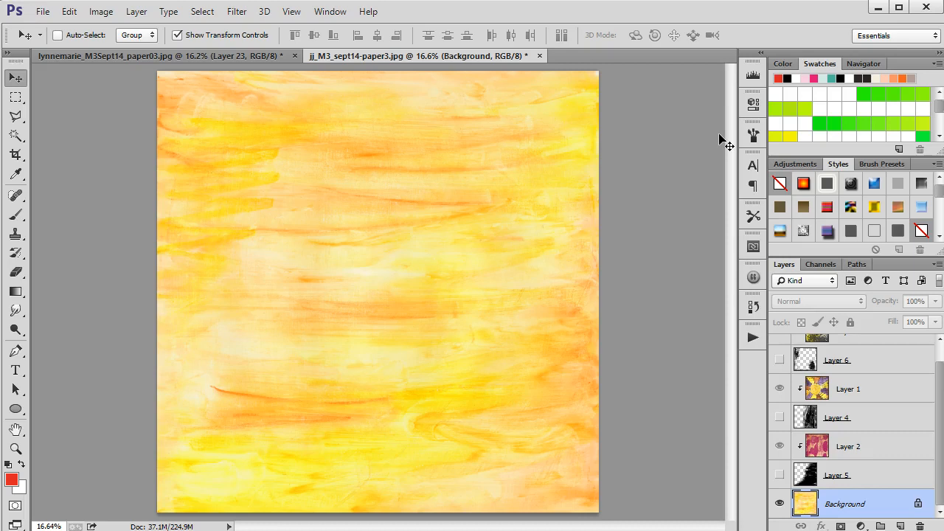
mouse_move(642, 321)
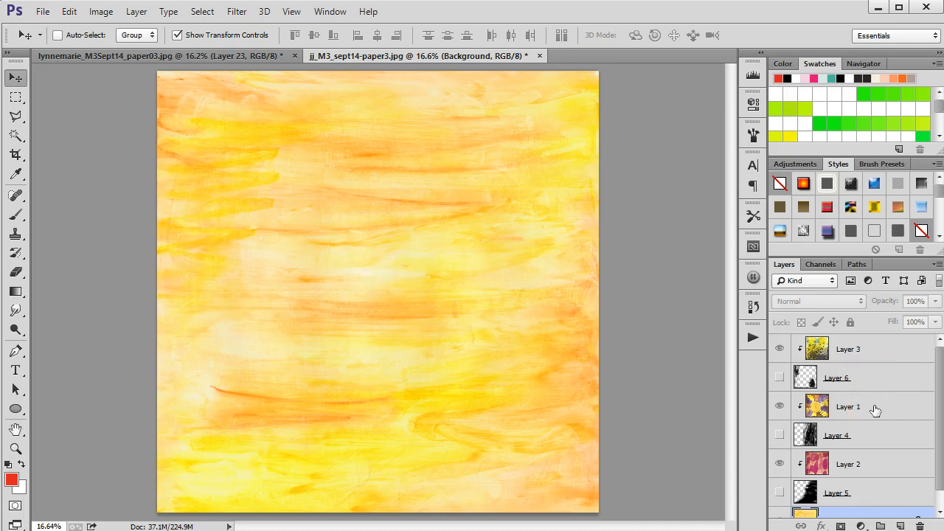
Preview the first page mask file in the Open browser, then close it without opening.
click(42, 11)
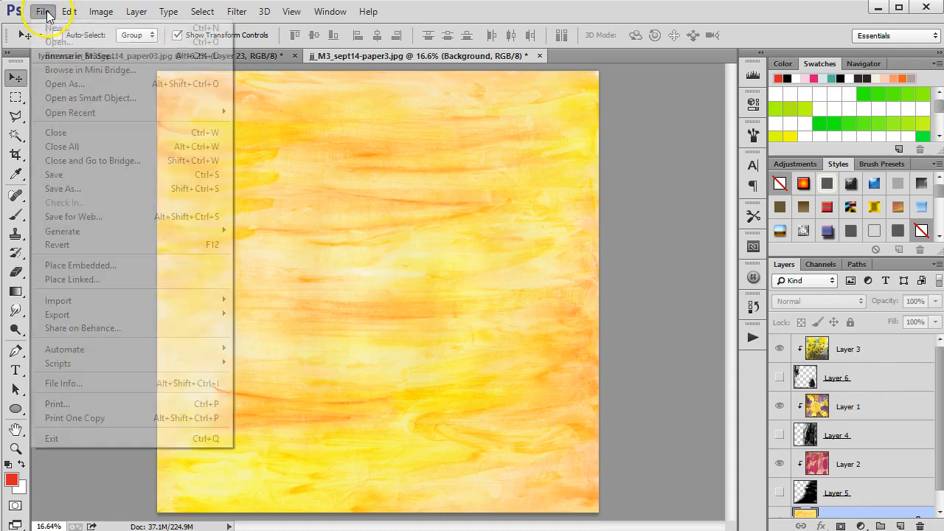
click(59, 70)
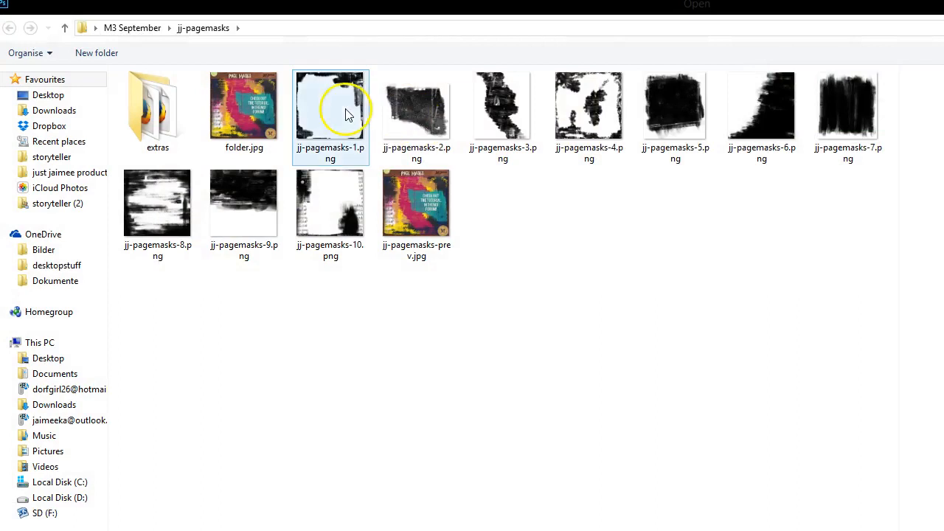
click(244, 105)
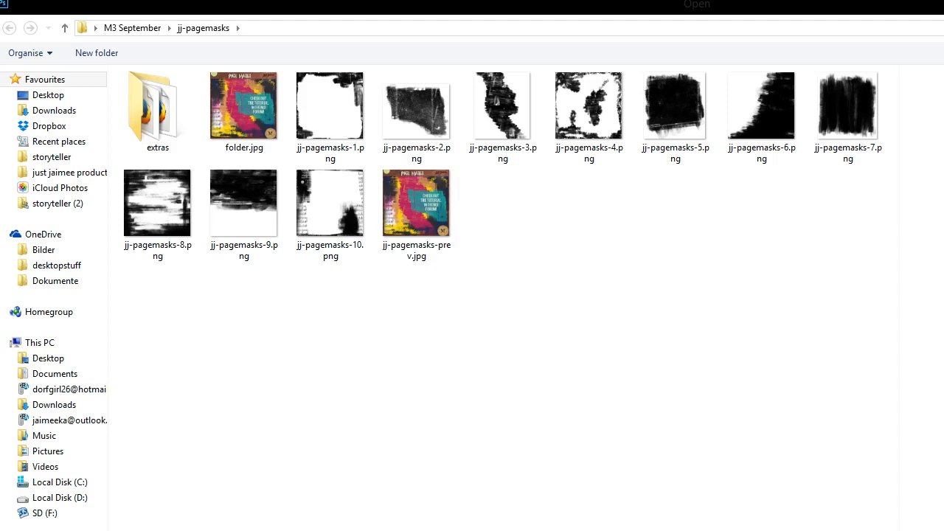
click(416, 105)
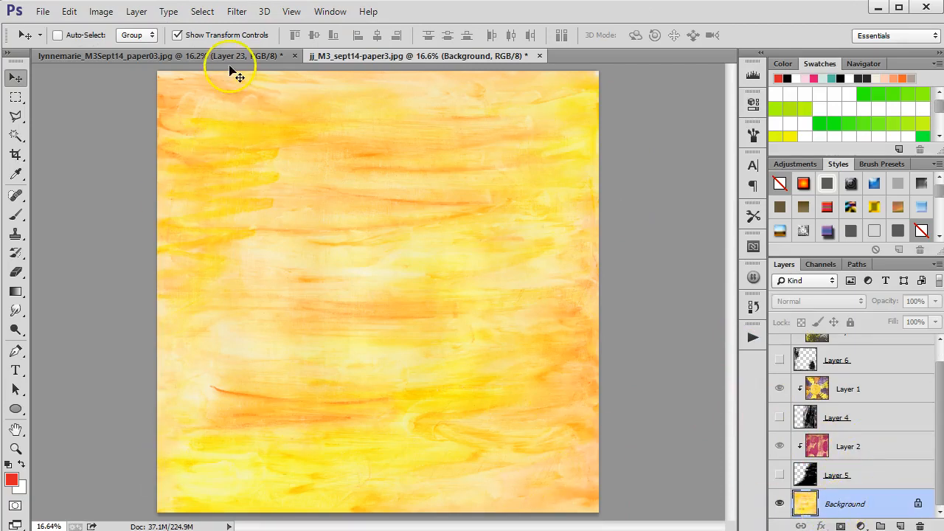
mouse_move(431, 118)
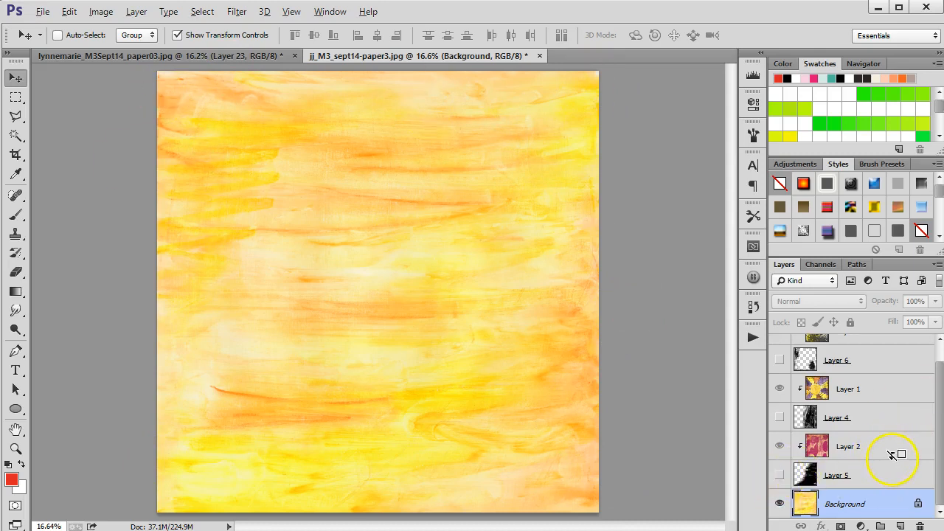
Show the pink paper (Layer 2) and painted mask (Layer 5), then clip the paper.
click(849, 446)
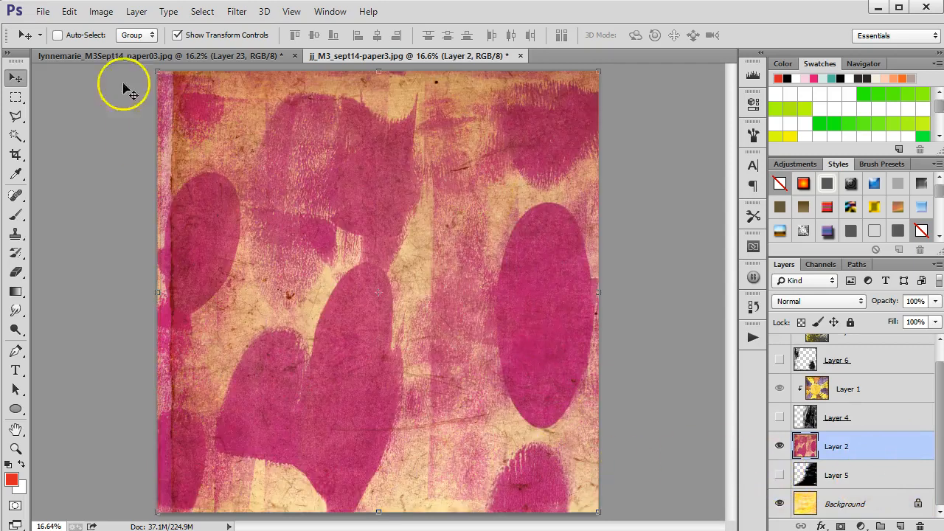
click(780, 447)
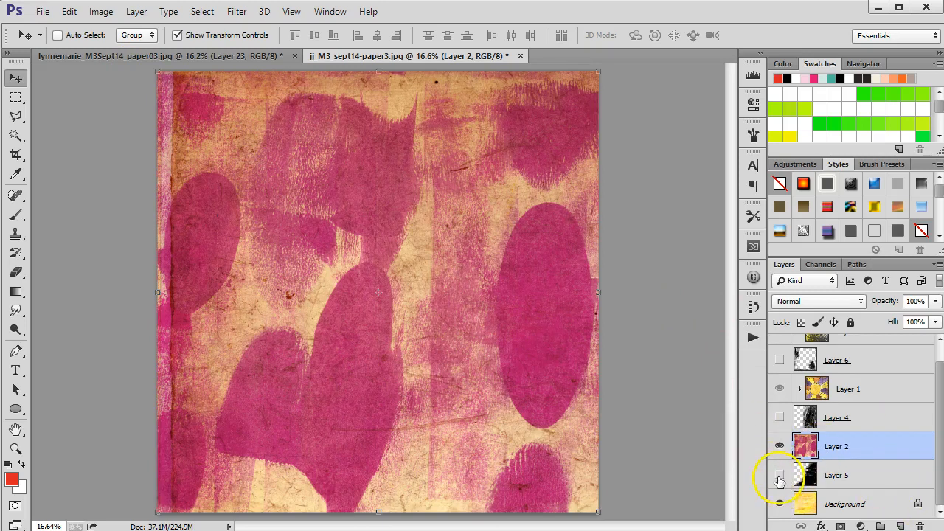
click(780, 475)
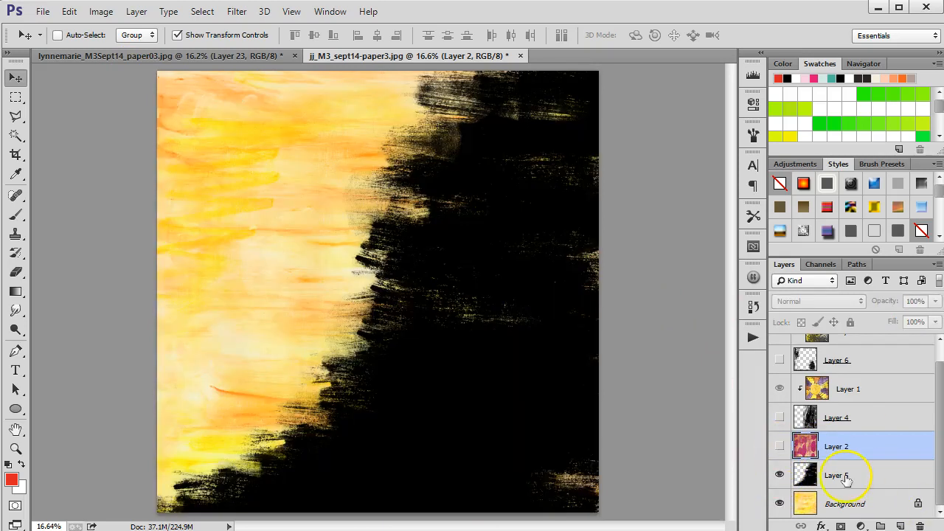
click(836, 476)
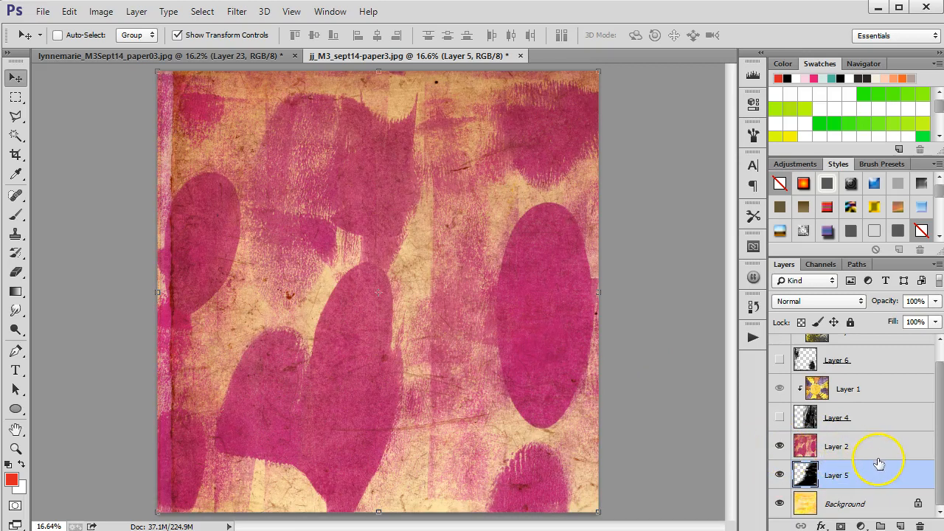
mouse_move(882, 466)
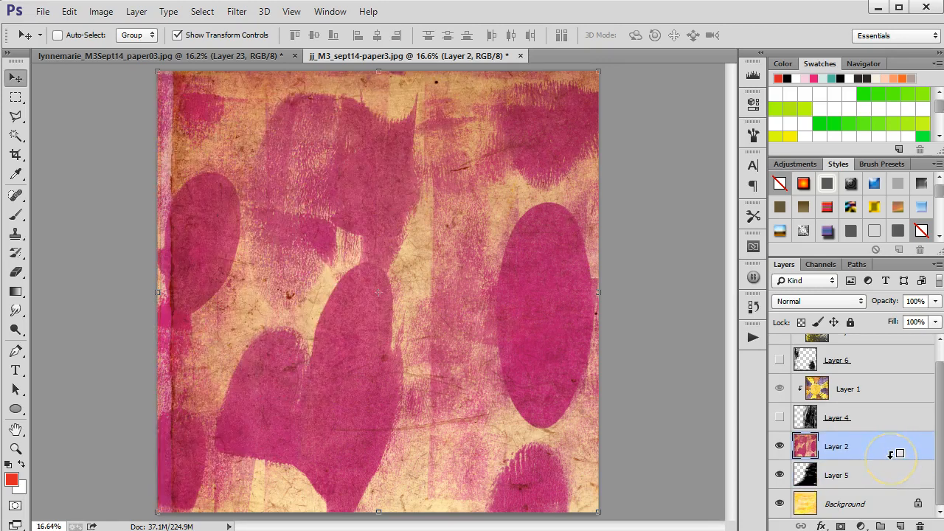
right_click(836, 447)
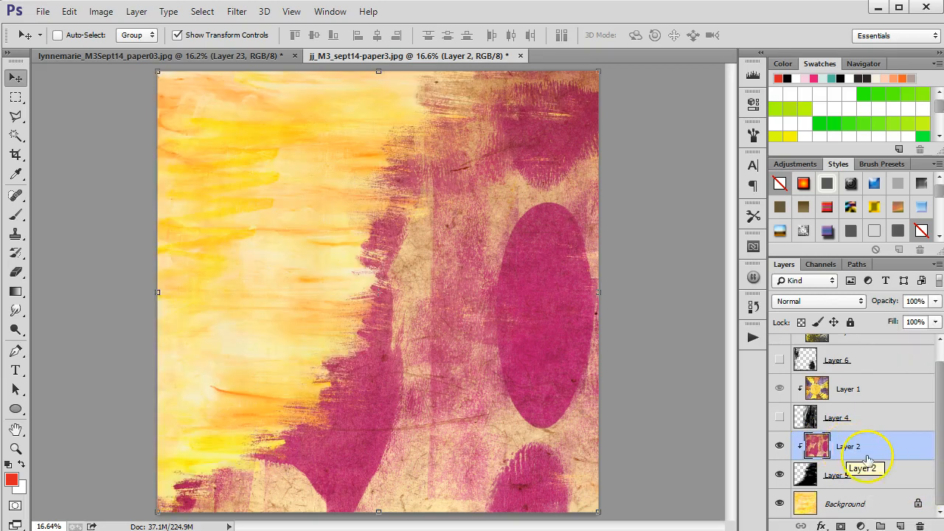
mouse_move(439, 332)
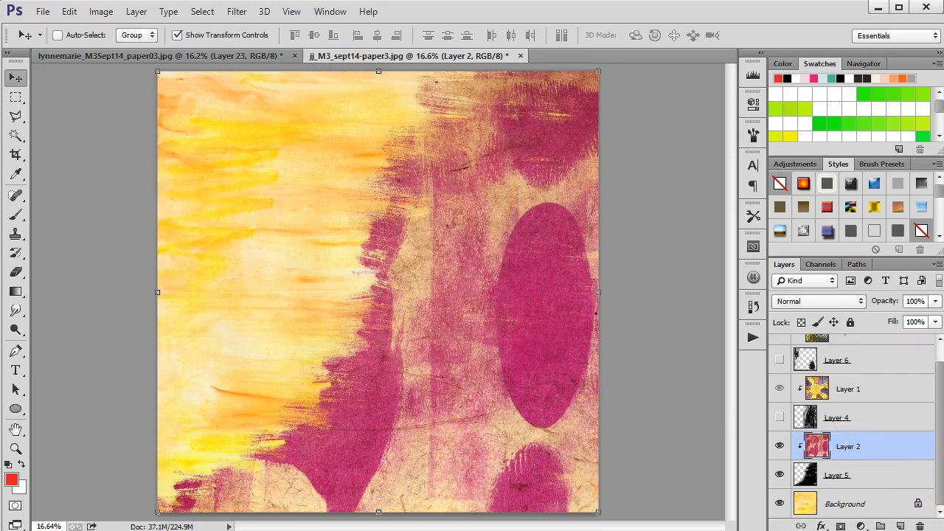
Show and select Layer 4's black brushed mask, then discard its trial diagonal rotation.
click(779, 417)
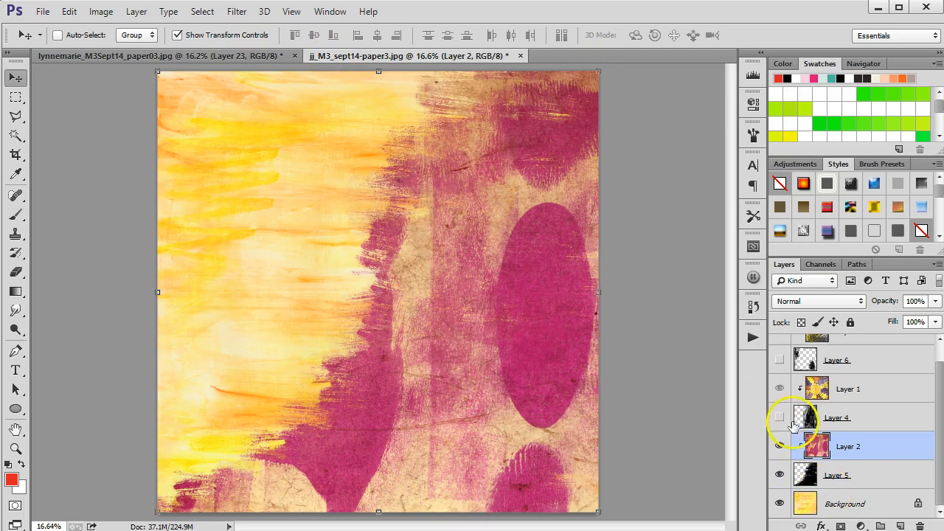
click(780, 417)
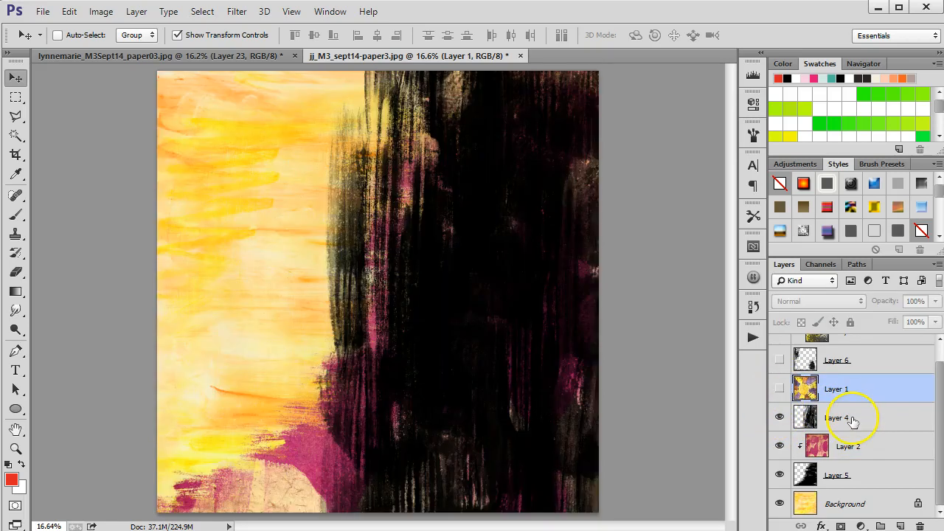
click(837, 417)
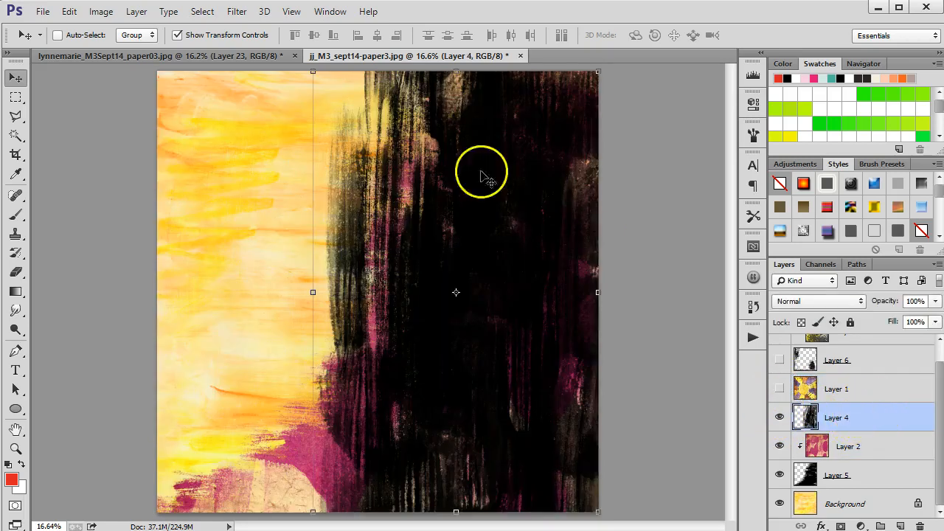
mouse_move(605, 70)
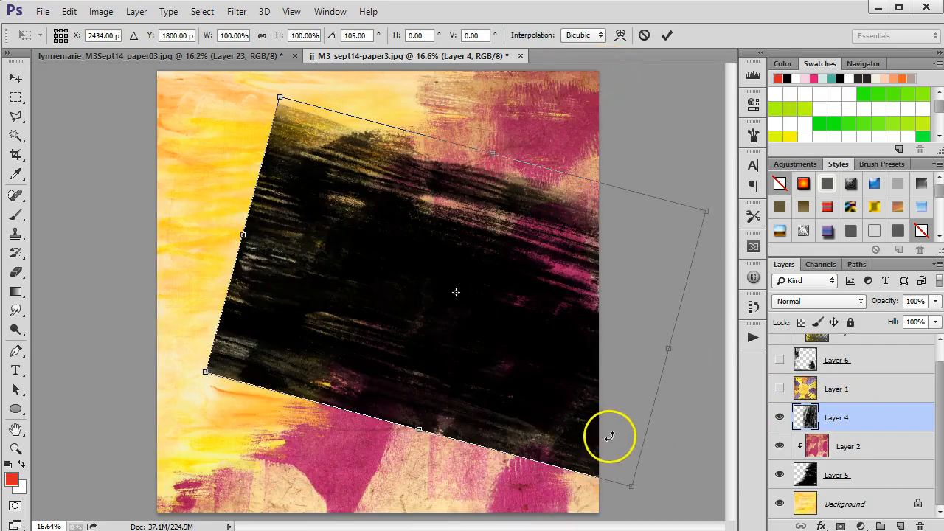
drag(609, 436, 684, 402)
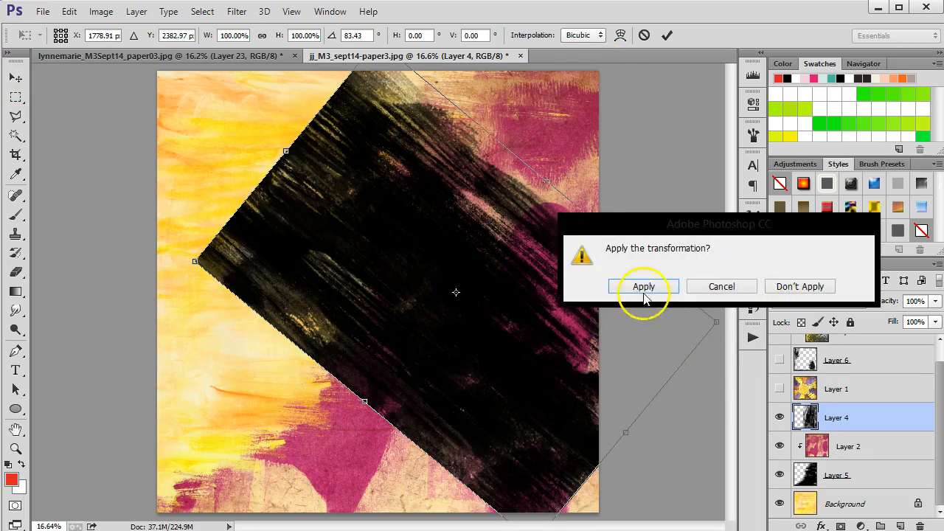
click(643, 286)
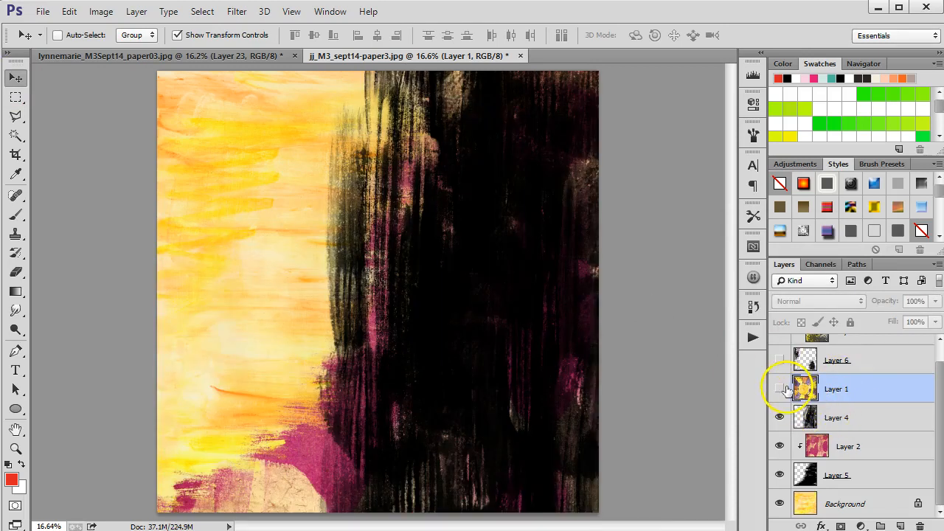
Show the purple-and-yellow paper and clip the starry paper into Layer 6's mask.
click(780, 389)
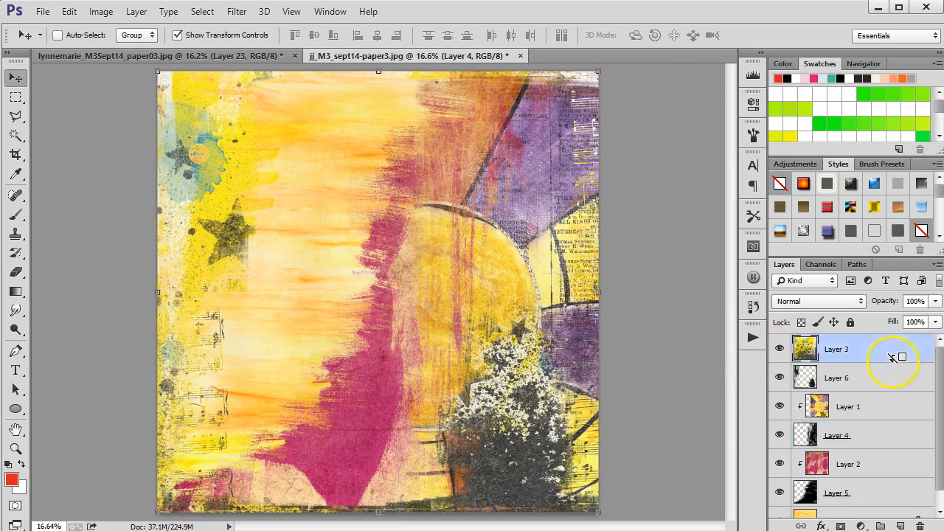
click(836, 377)
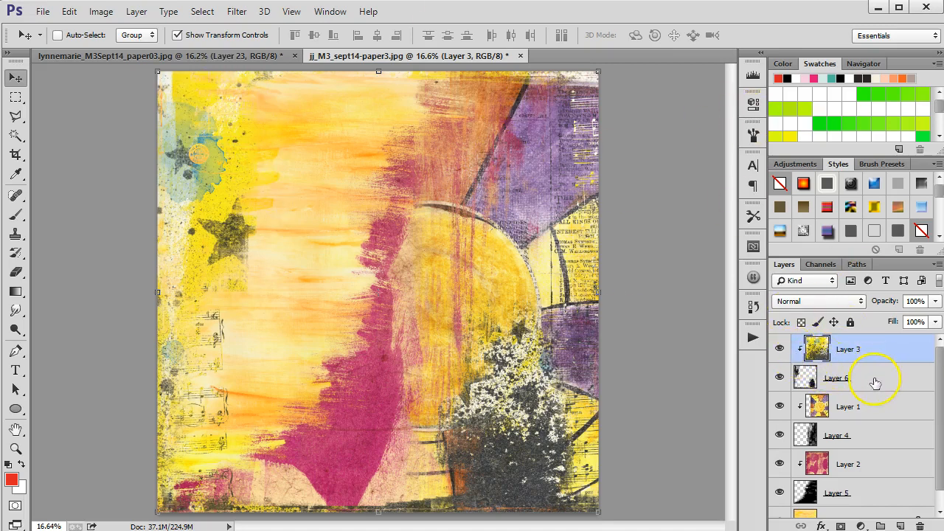
click(849, 377)
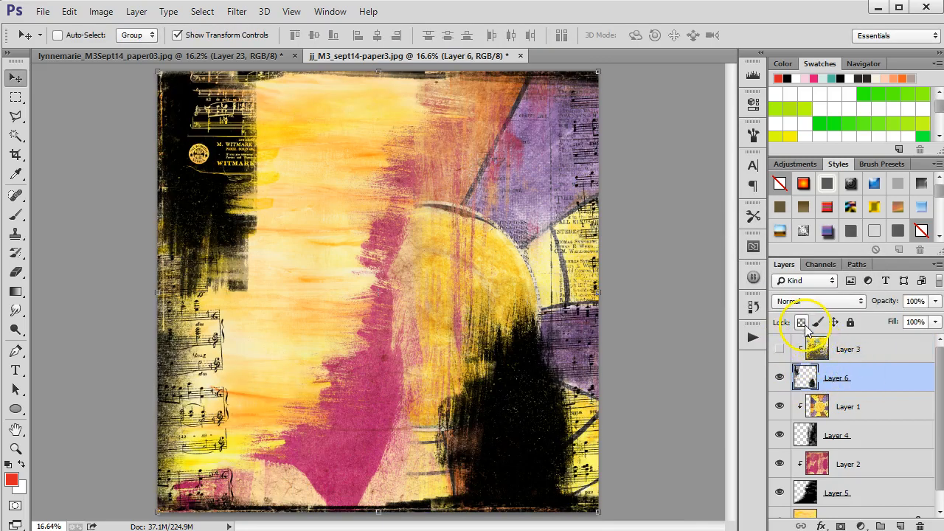
mouse_move(803, 323)
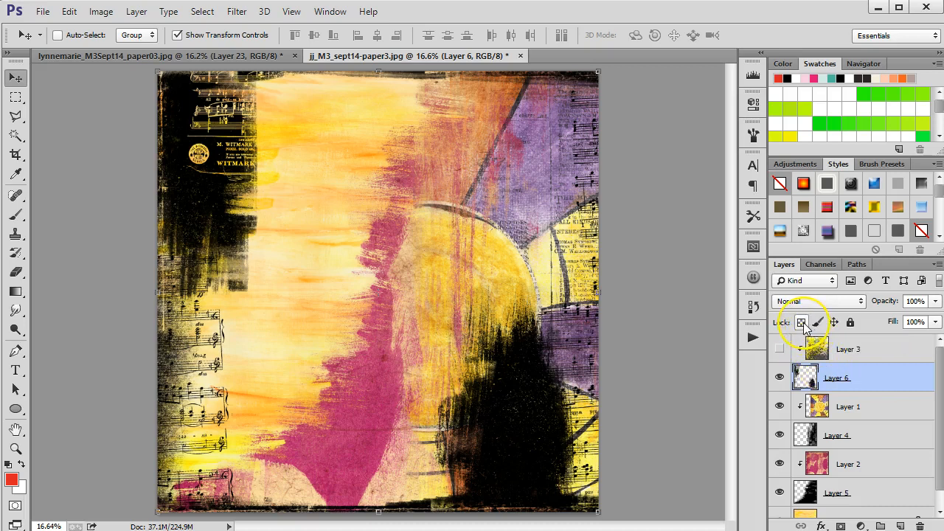
Lock transparency on Layer 6, rotate it 90° below Layer 5, and apply.
click(802, 322)
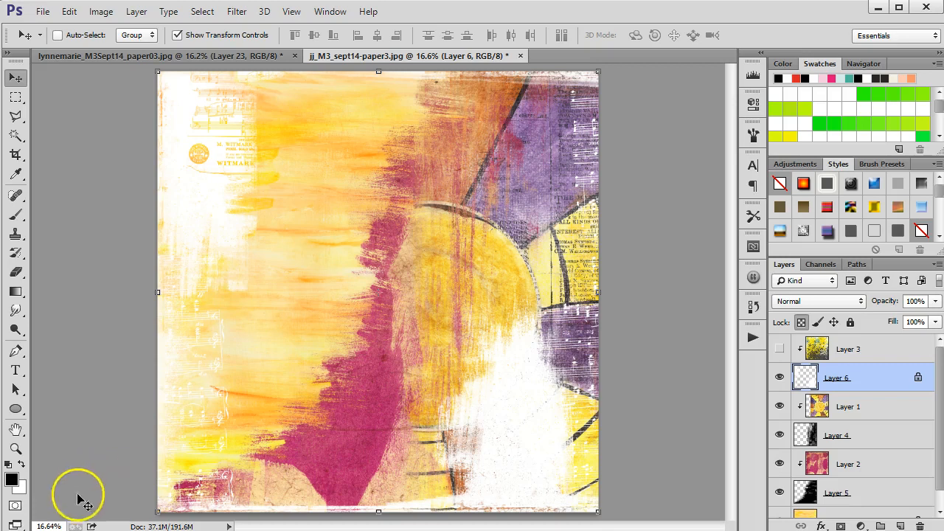
mouse_move(291, 280)
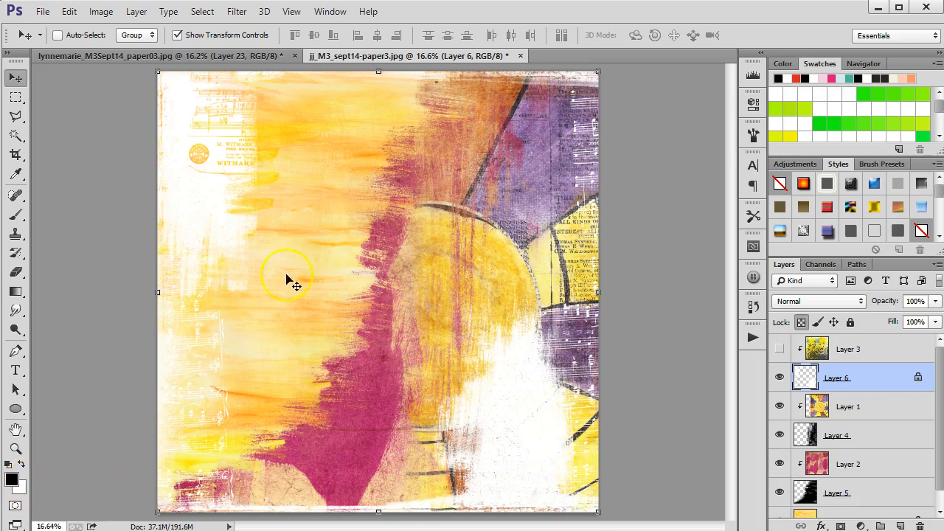
mouse_move(361, 286)
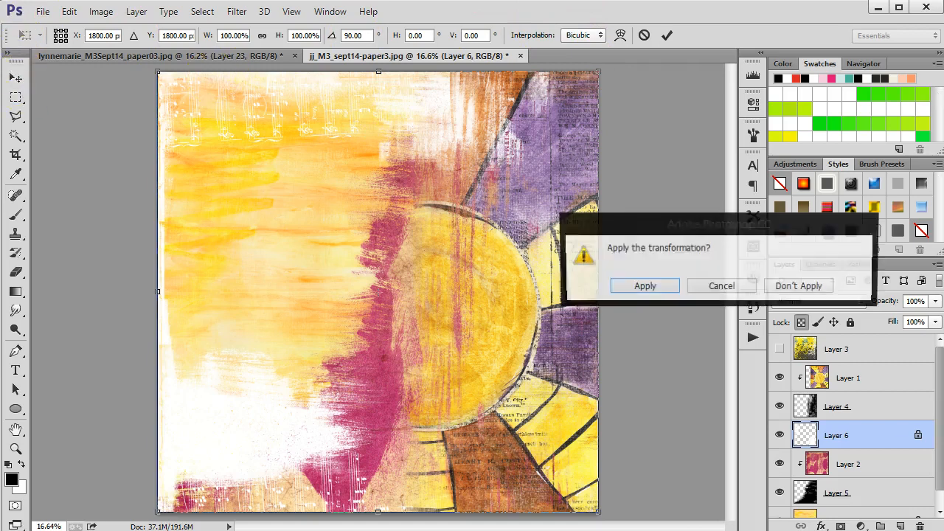
click(644, 285)
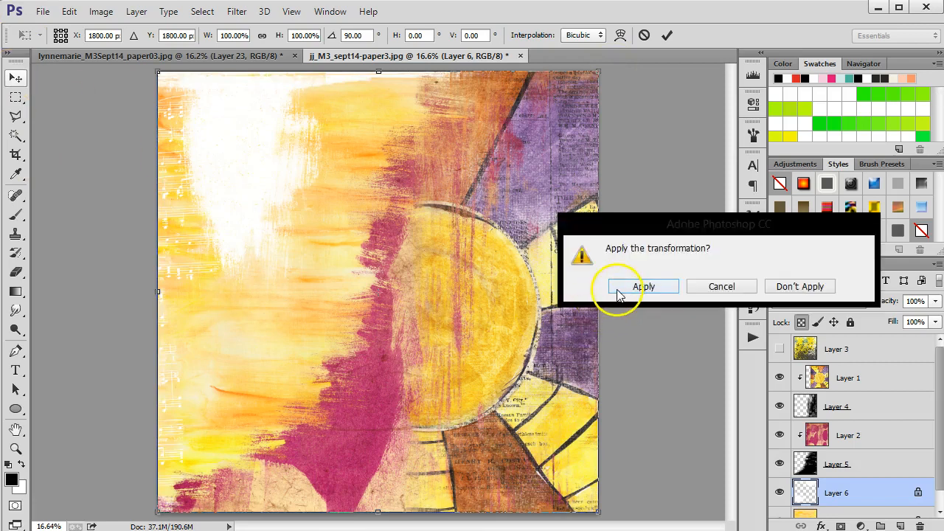
click(643, 286)
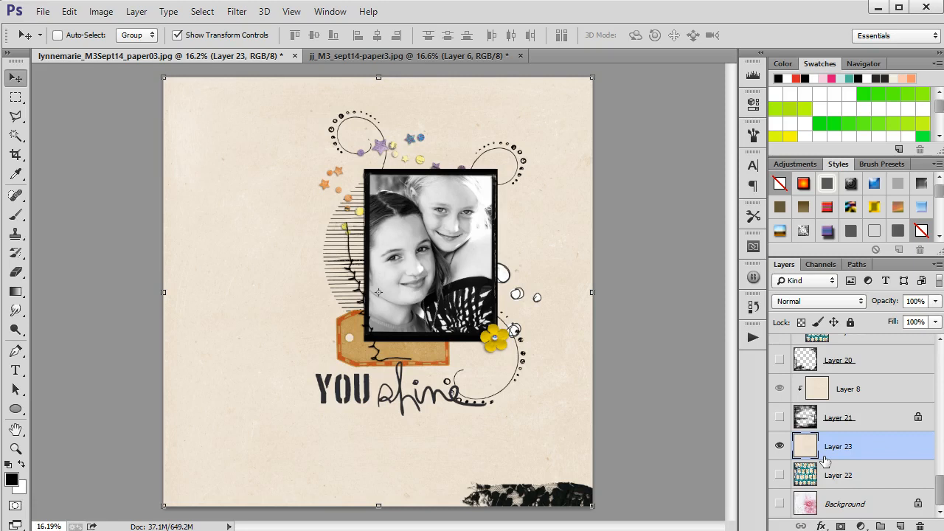
mouse_move(17, 77)
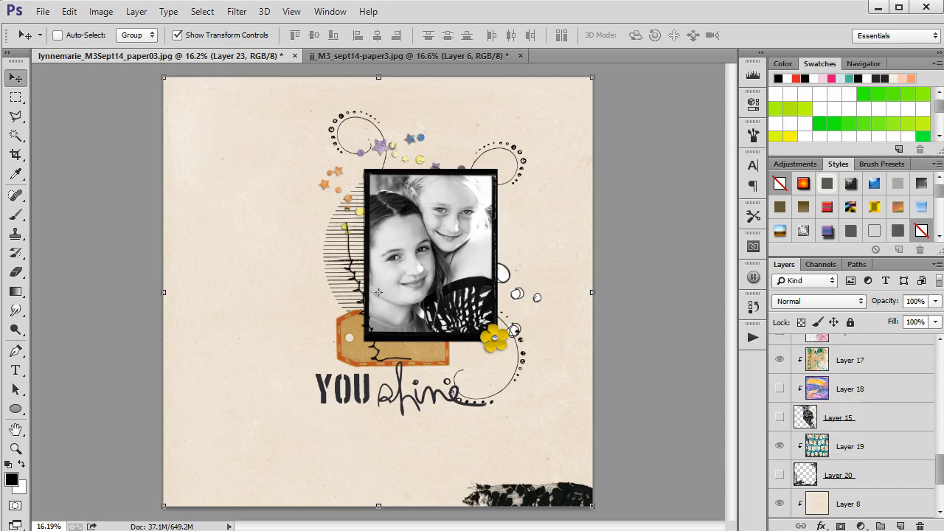
Scroll the Layers panel and turn on Layer 15's black painted mask.
scroll(down, 3)
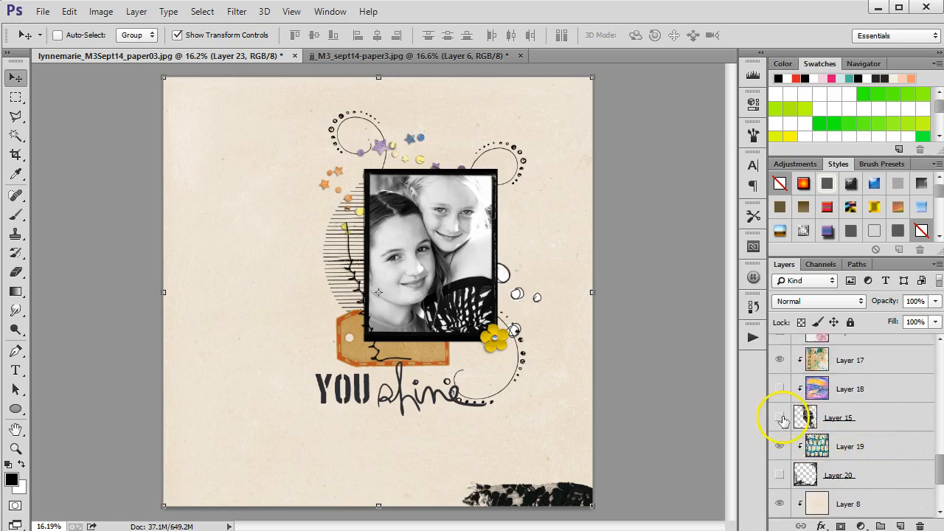
click(780, 417)
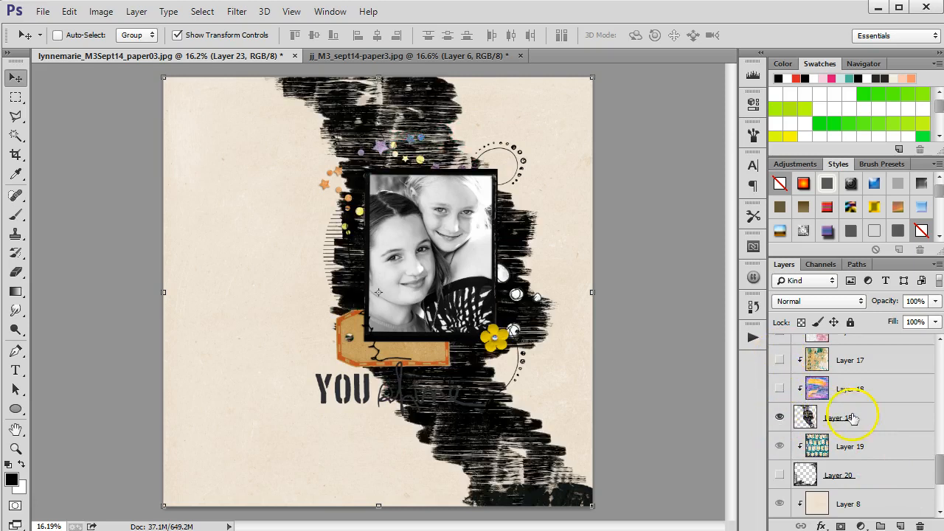
Preview the pink, teal-and-yellow and purple papers on Layer 15, then hide them.
click(841, 418)
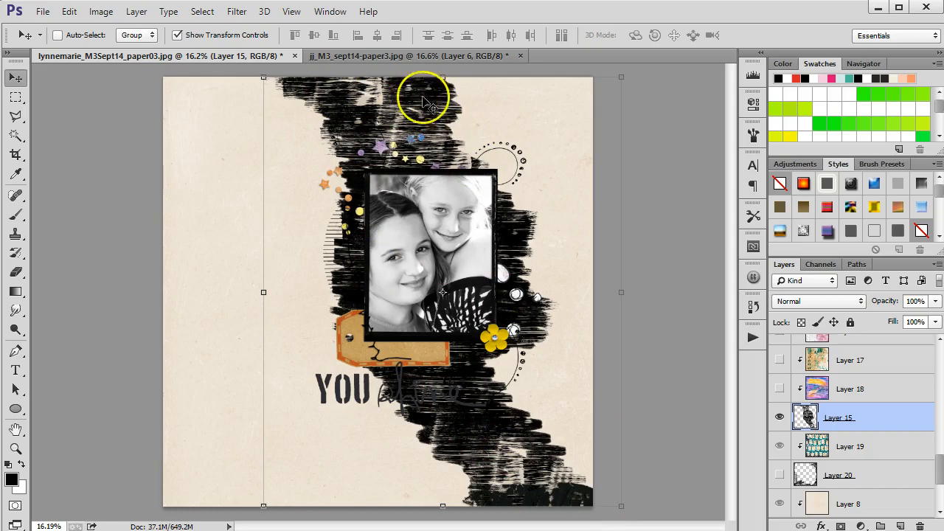
mouse_move(561, 479)
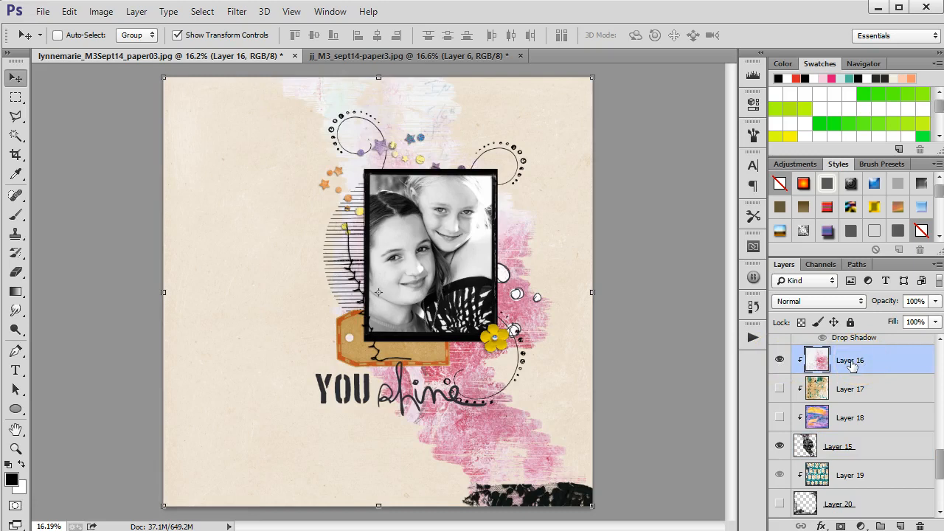
mouse_move(850, 361)
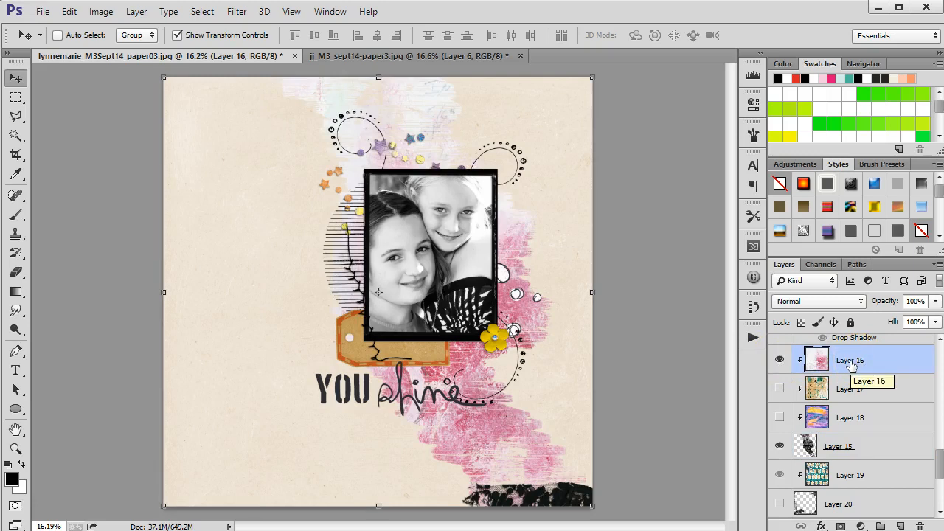
mouse_move(351, 190)
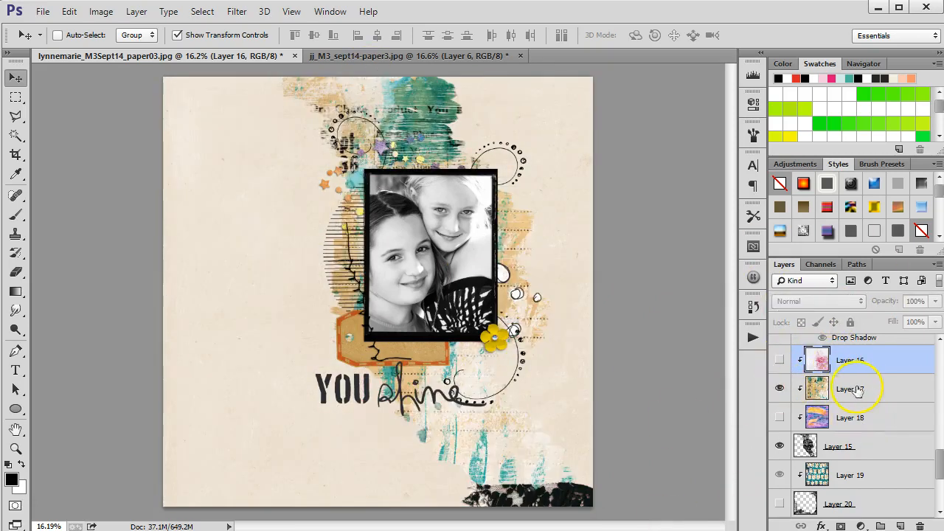
click(849, 389)
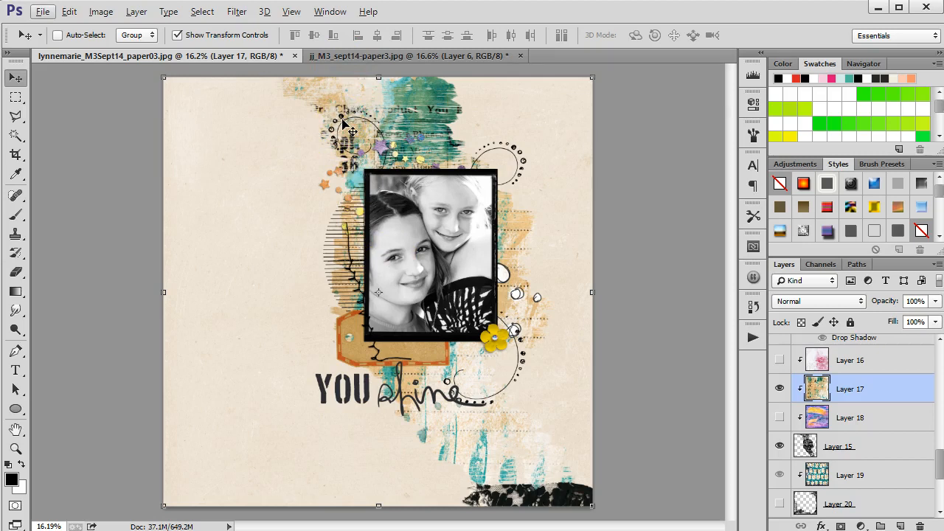
mouse_move(384, 254)
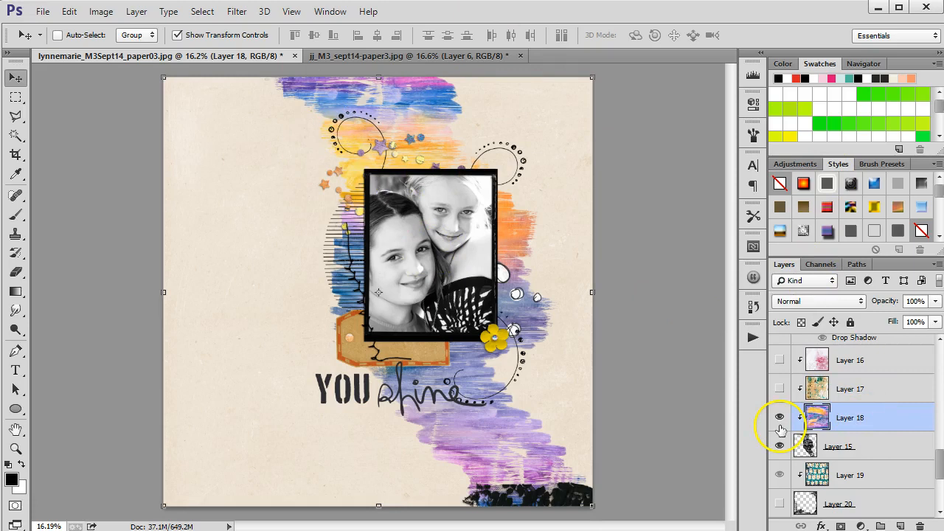
click(780, 446)
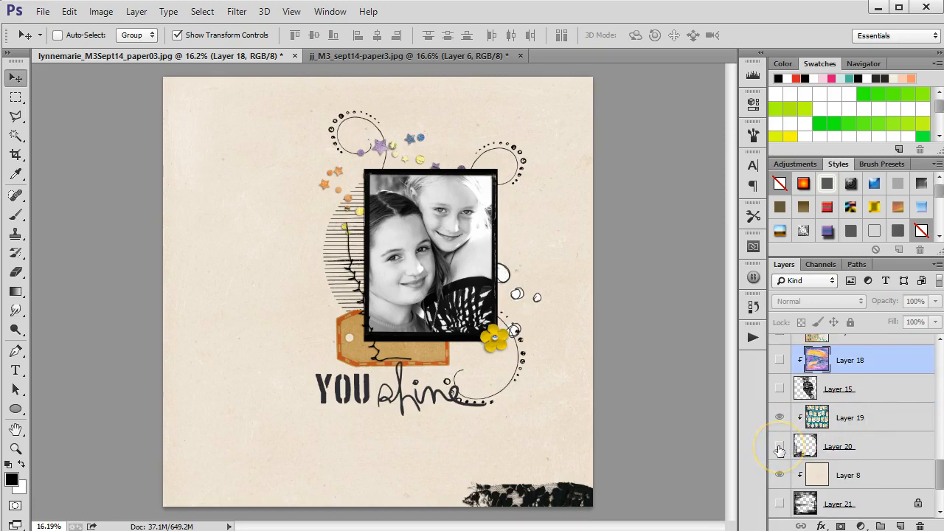
Show border mask Layer 20, hide its clipped teal Layer 19, and select Layer 20.
click(780, 446)
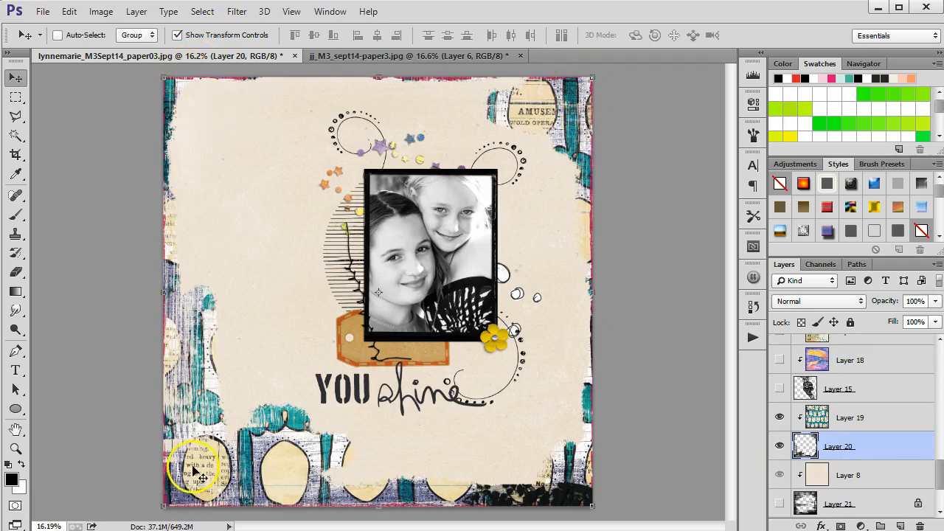
mouse_move(332, 472)
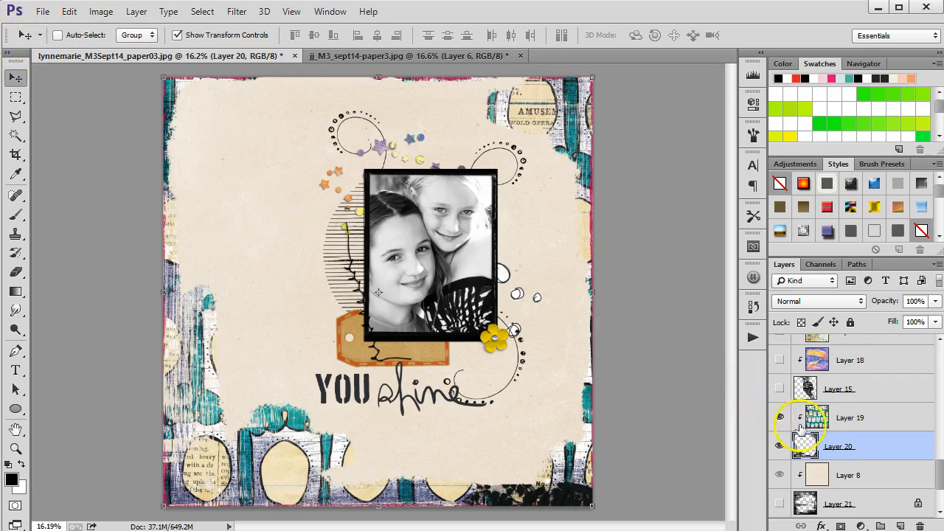
click(850, 418)
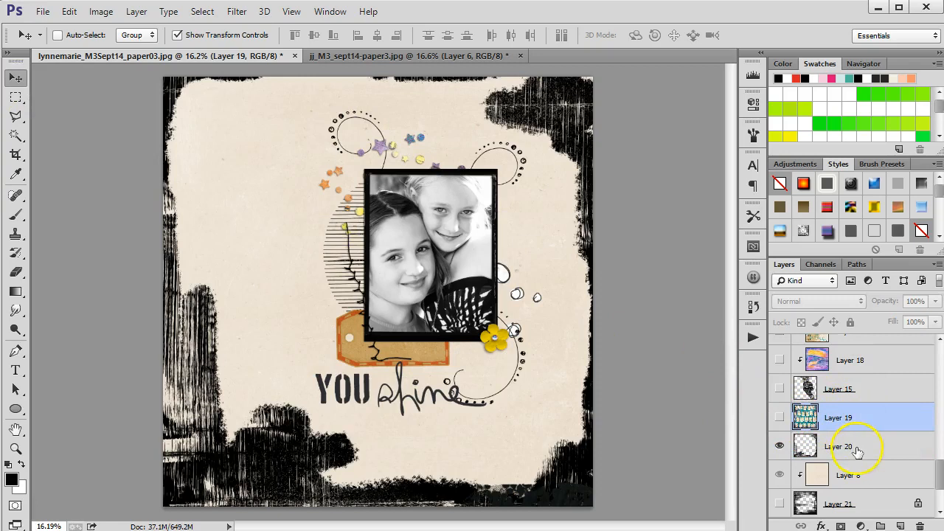
click(839, 446)
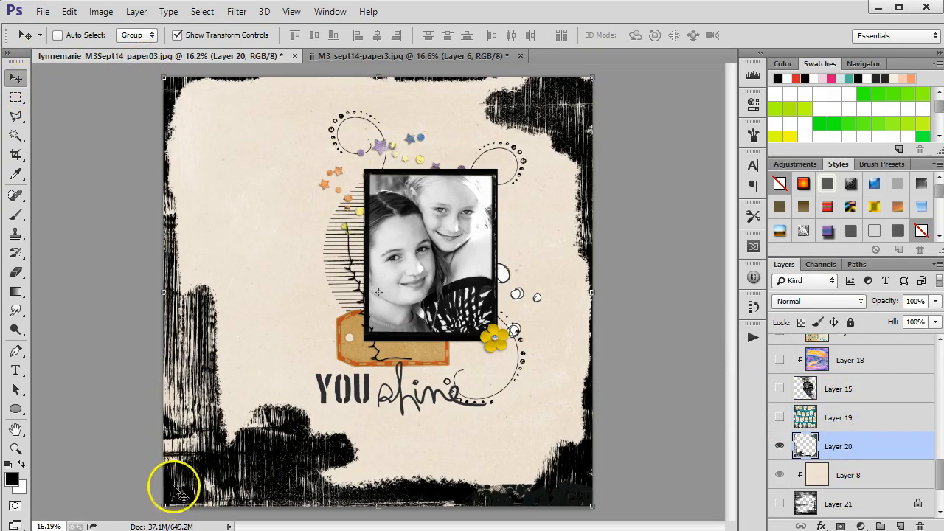
mouse_move(261, 450)
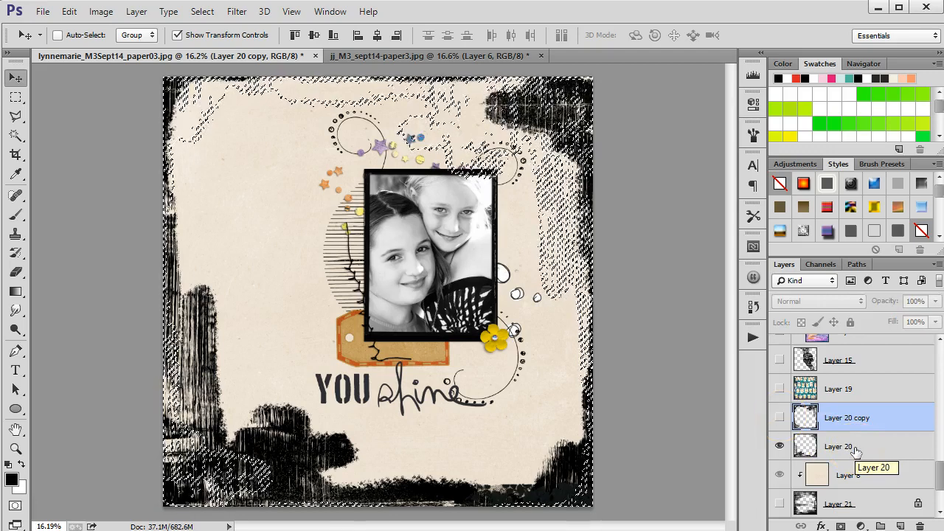
Mask Layer 20 using its rotated copy's selection, then hide Layer 20 copy.
click(838, 447)
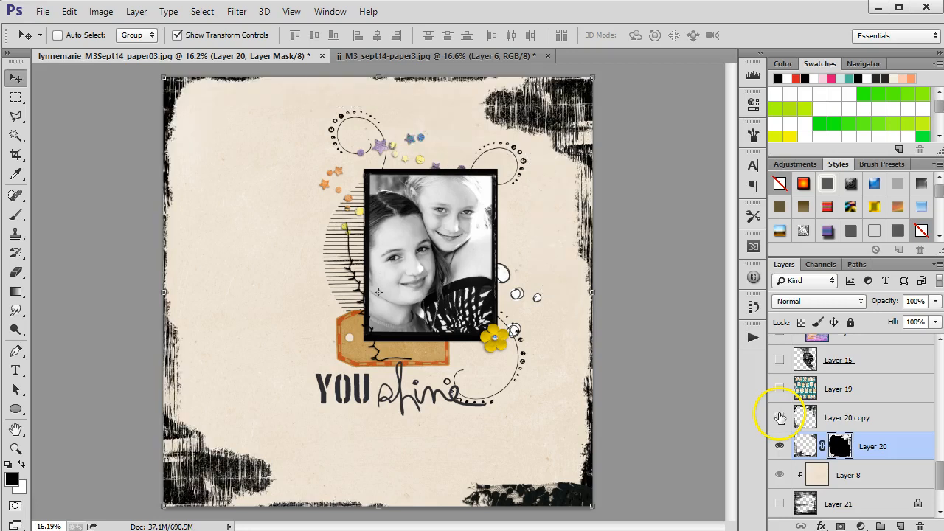
click(847, 389)
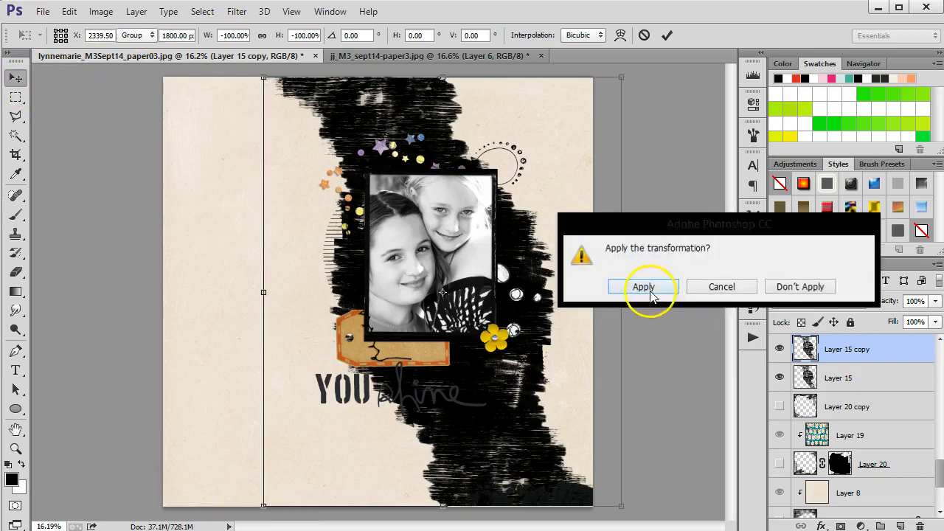
Apply the Layer 15 copy's flip, then mask Layer 15 using the copy's selection.
click(643, 287)
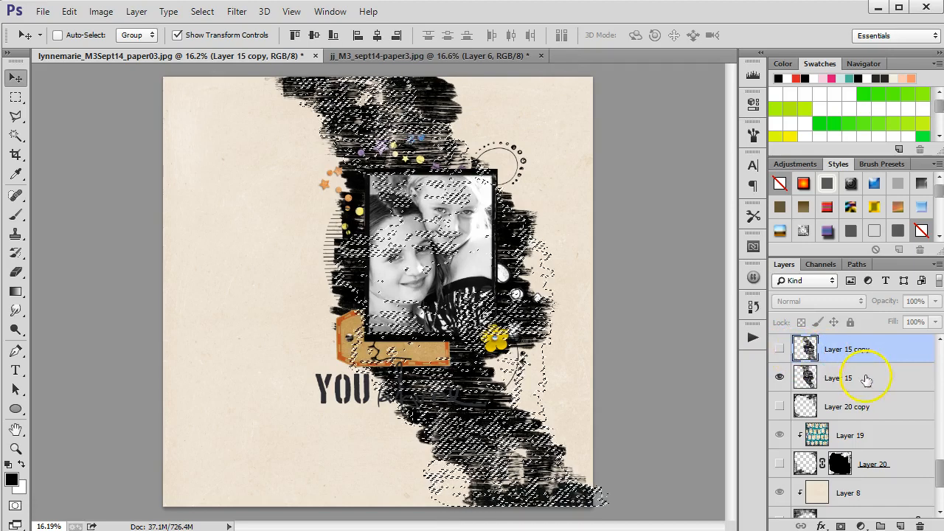
click(837, 377)
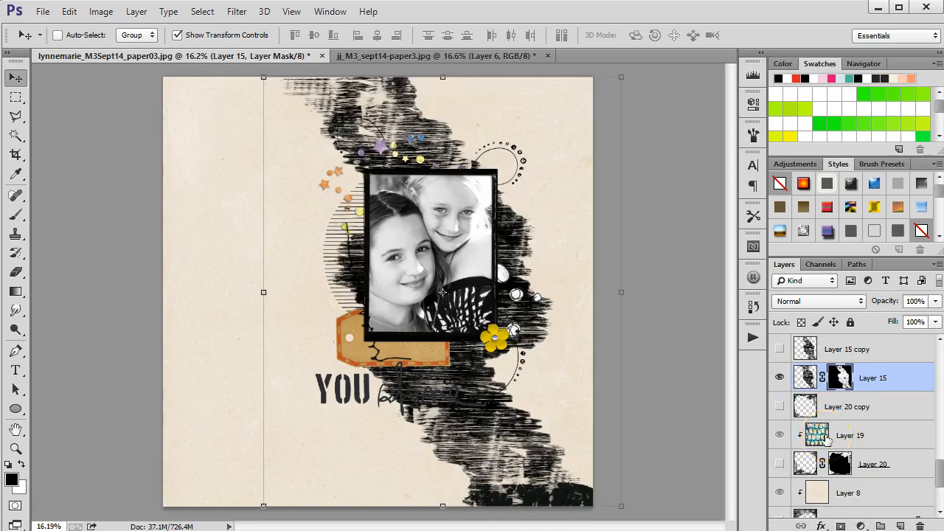
click(856, 349)
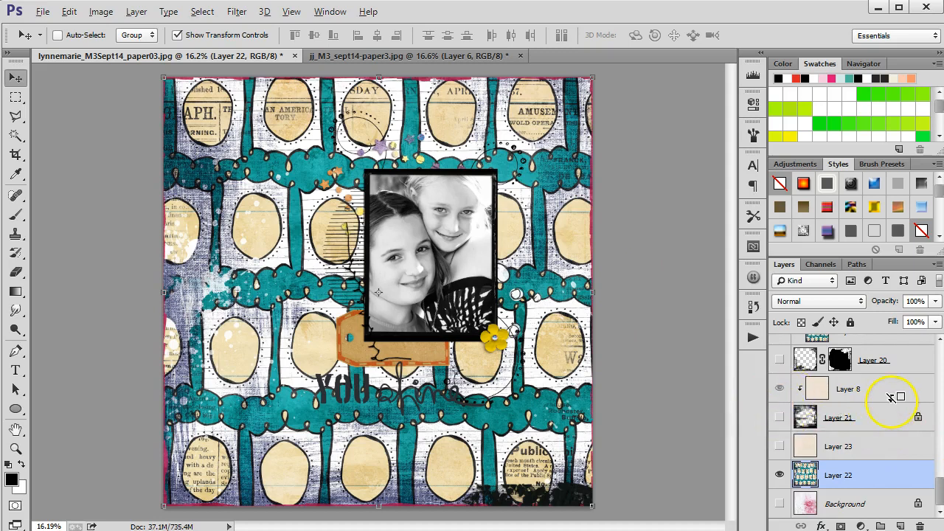
Fill the grunge overlay Layer 21 white and show clipped cream Layer 8 above it.
click(838, 388)
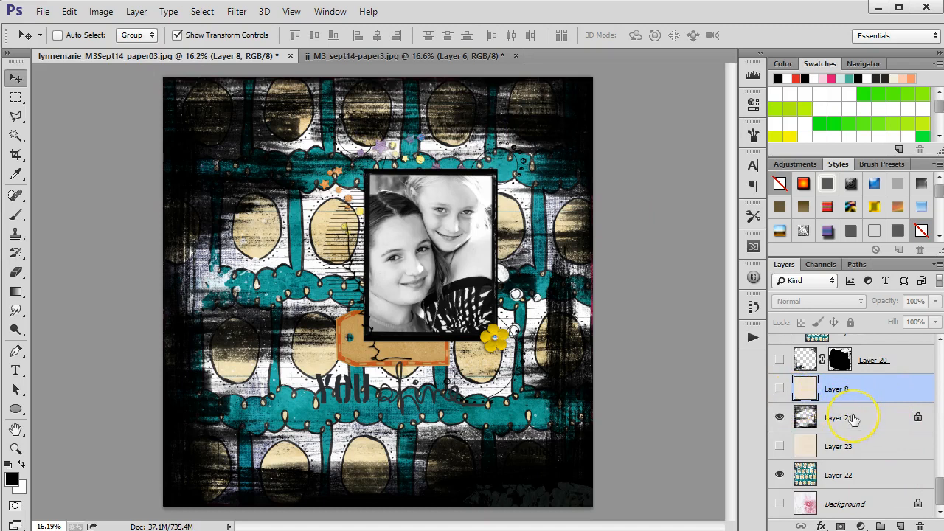
click(848, 418)
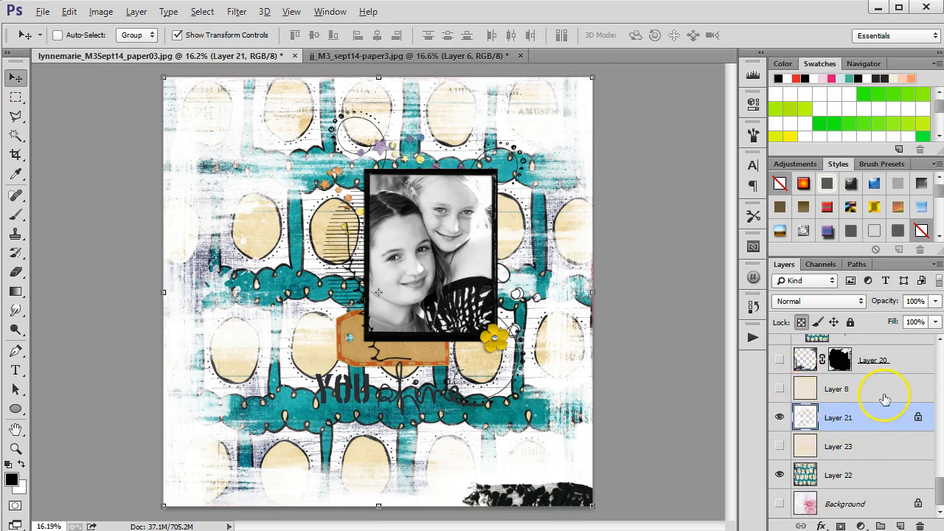
click(838, 389)
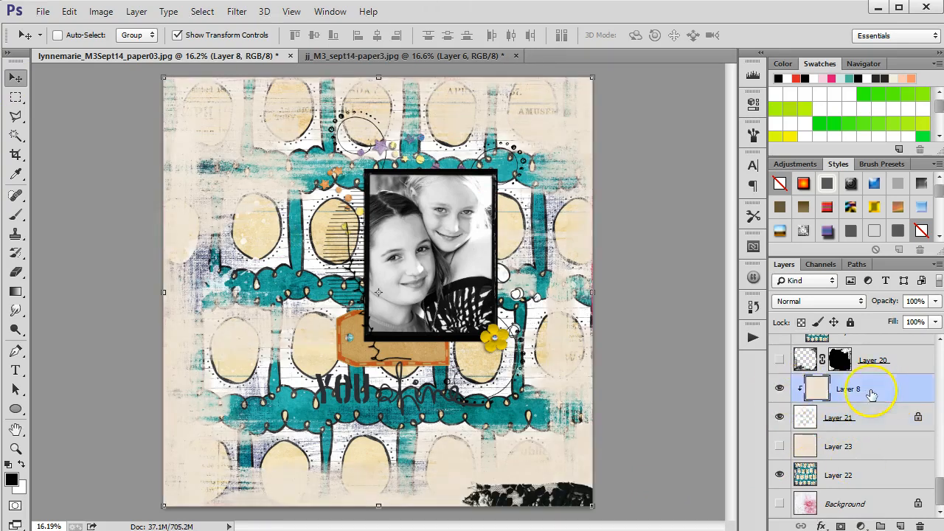